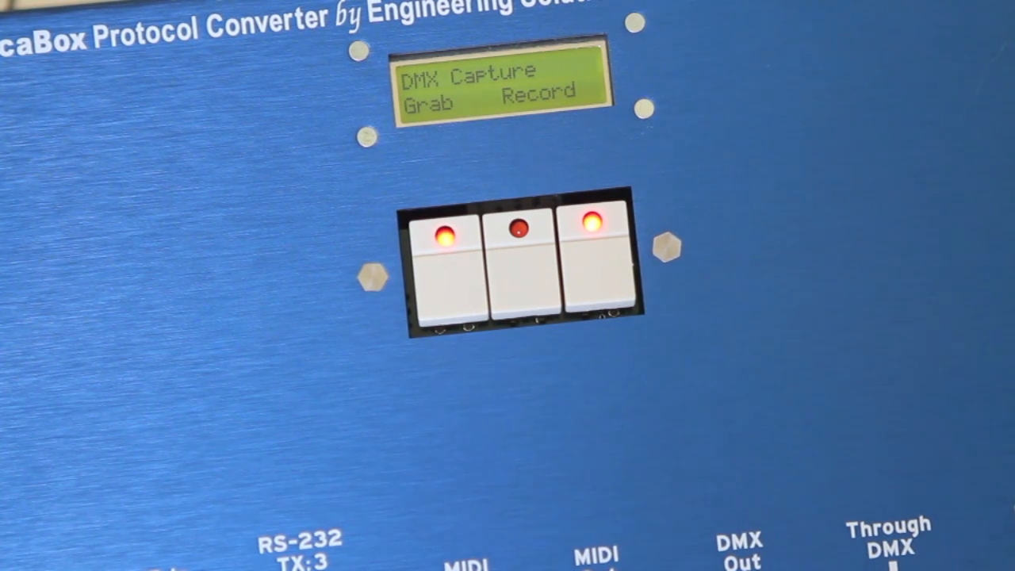
Choose Record for DMX capture and accept MIDI note 60 as the trigger.
left_click(595, 270)
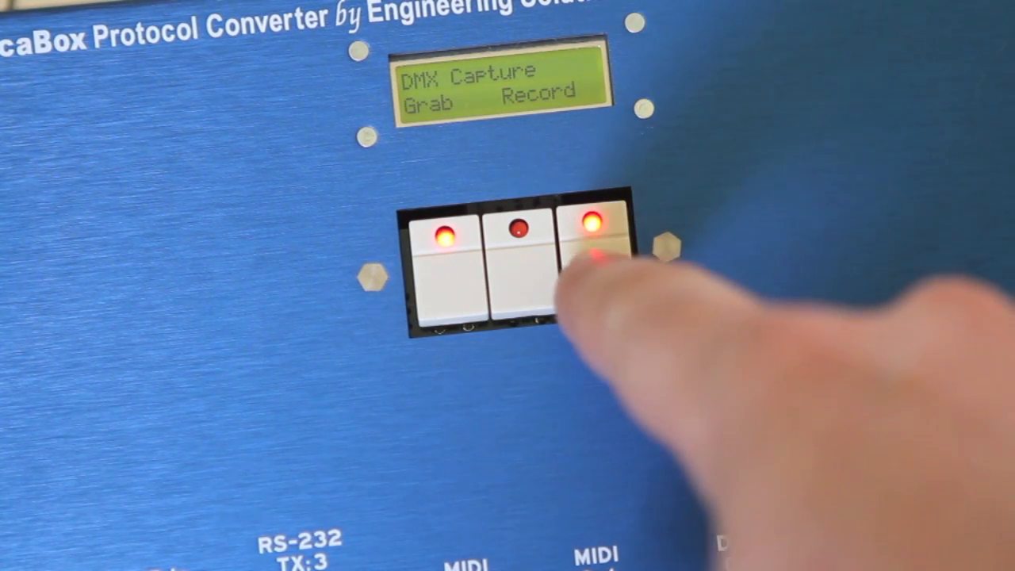
left_click(590, 238)
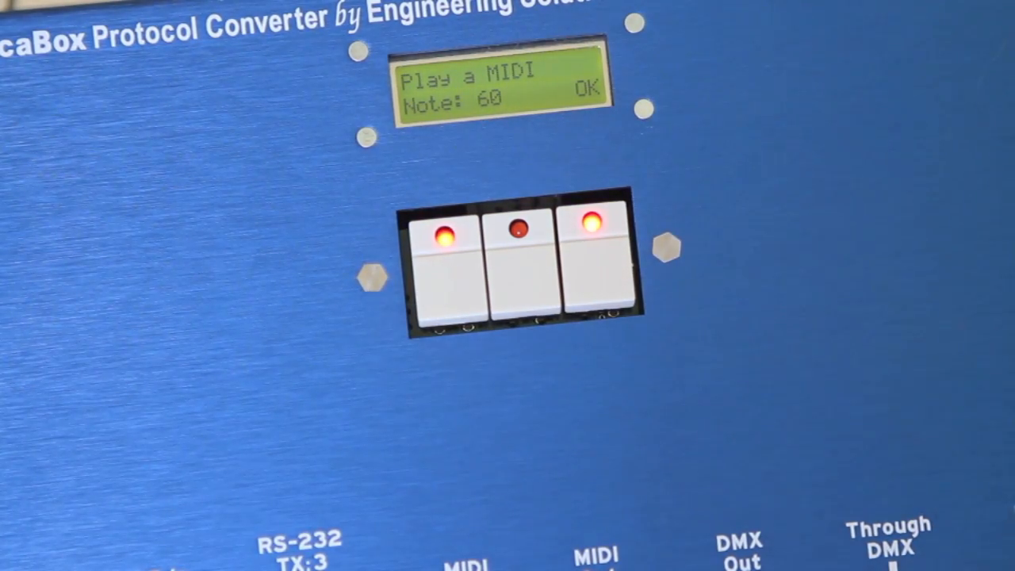
left_click(590, 277)
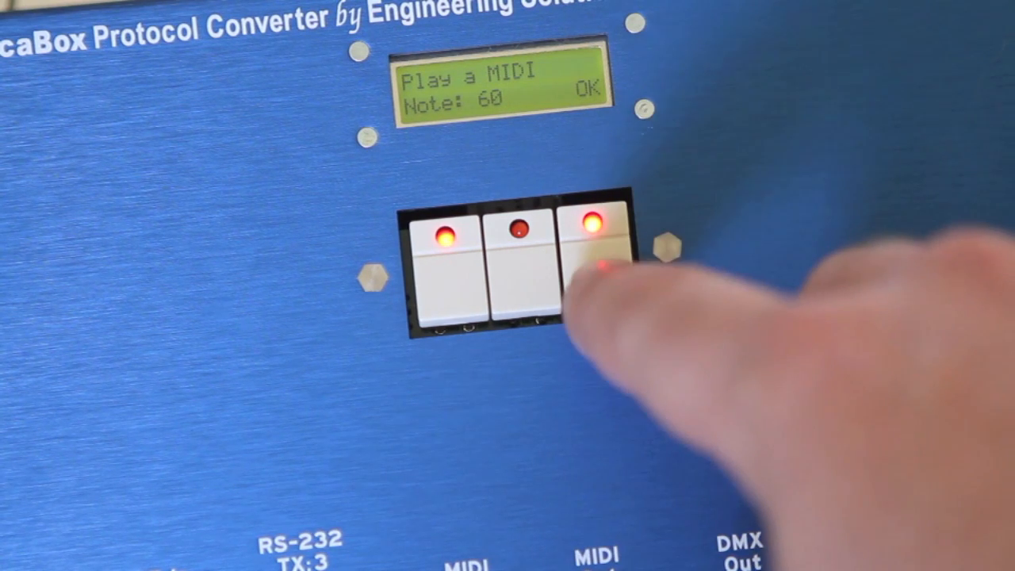